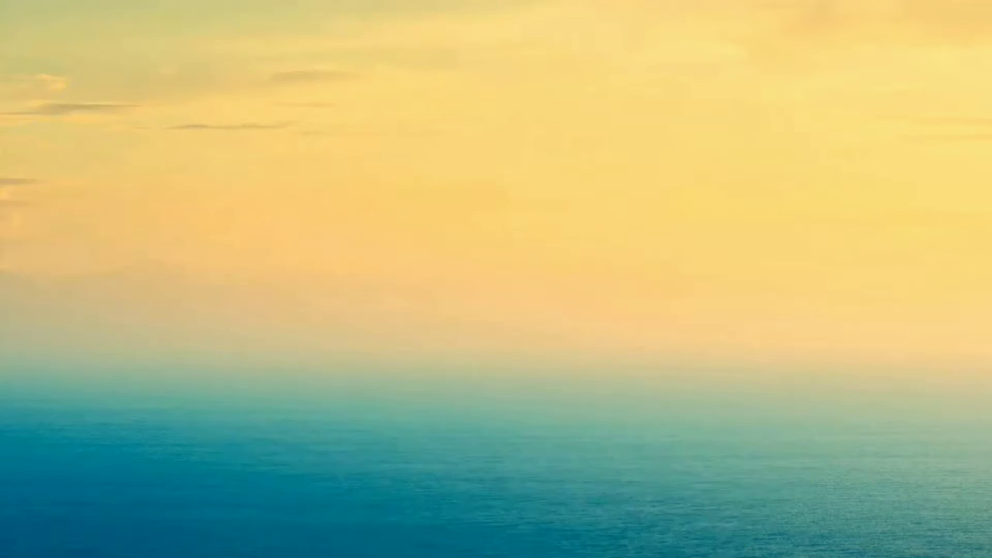
pyautogui.click(532, 304)
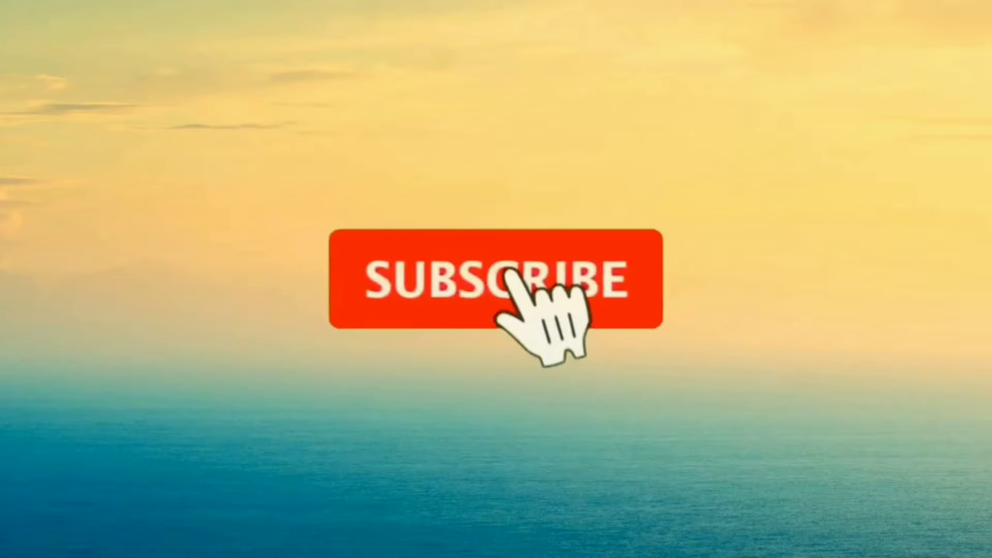